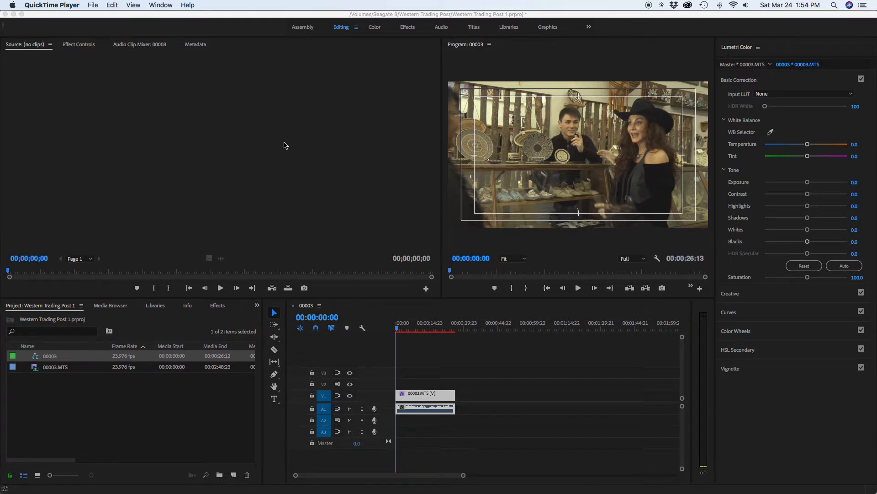
{"action": "mouse_move", "coordinate": [331, 164]}
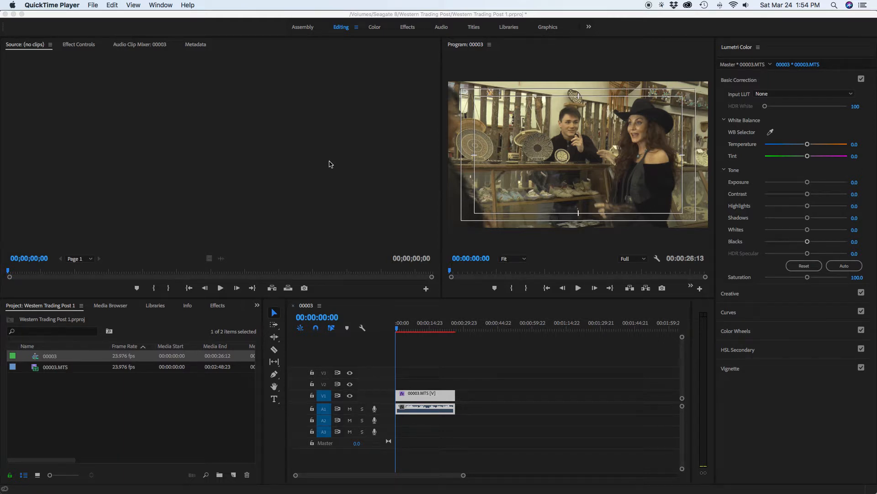
{"action": "mouse_move", "coordinate": [744, 51]}
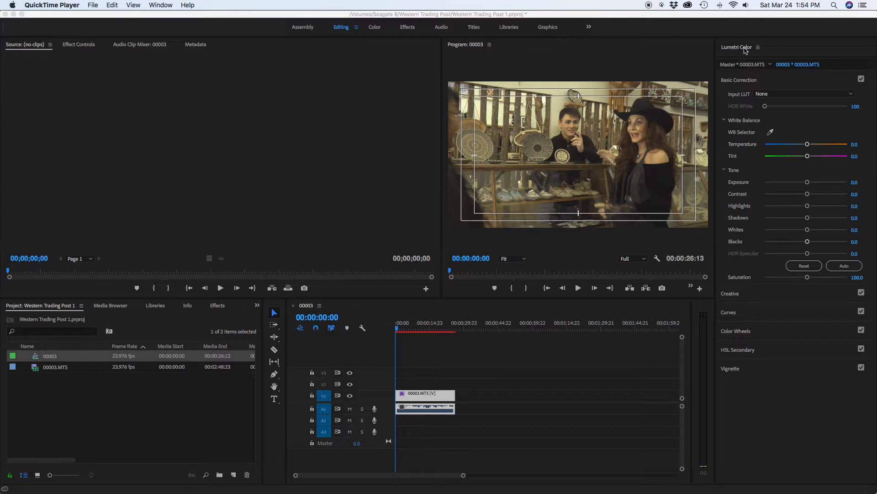
{"action": "mouse_move", "coordinate": [527, 144]}
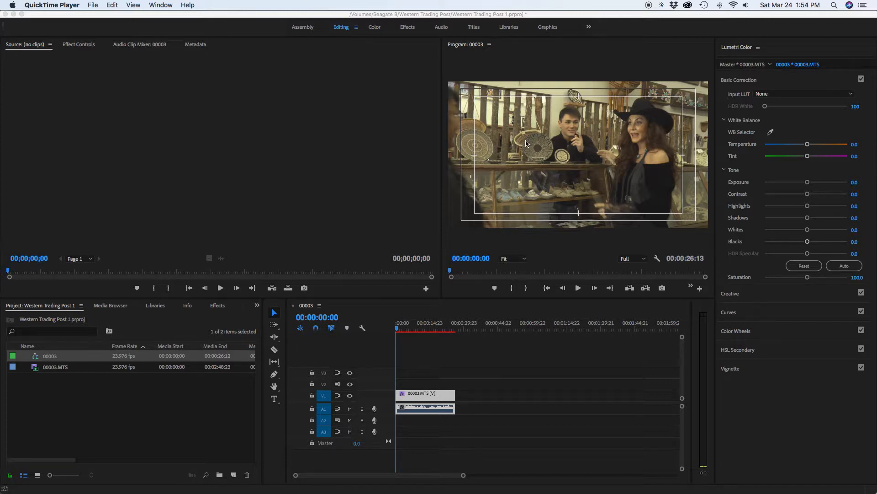
{"action": "mouse_move", "coordinate": [559, 125]}
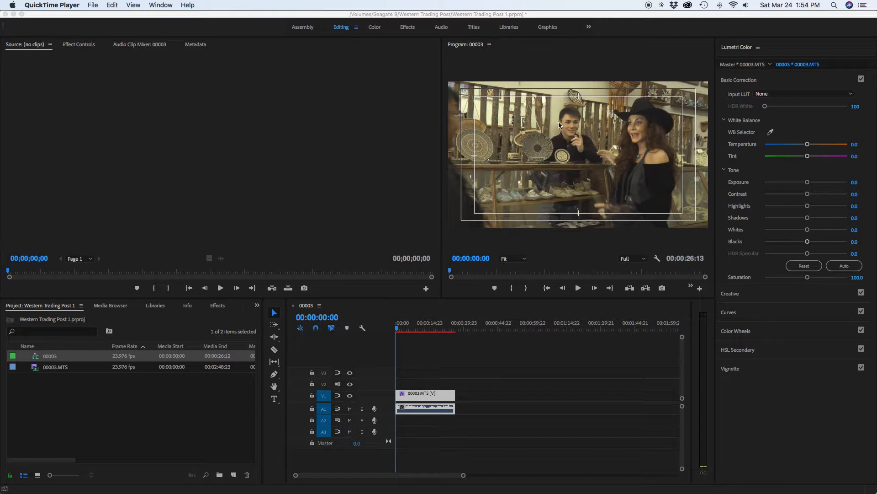
{"action": "mouse_move", "coordinate": [593, 159]}
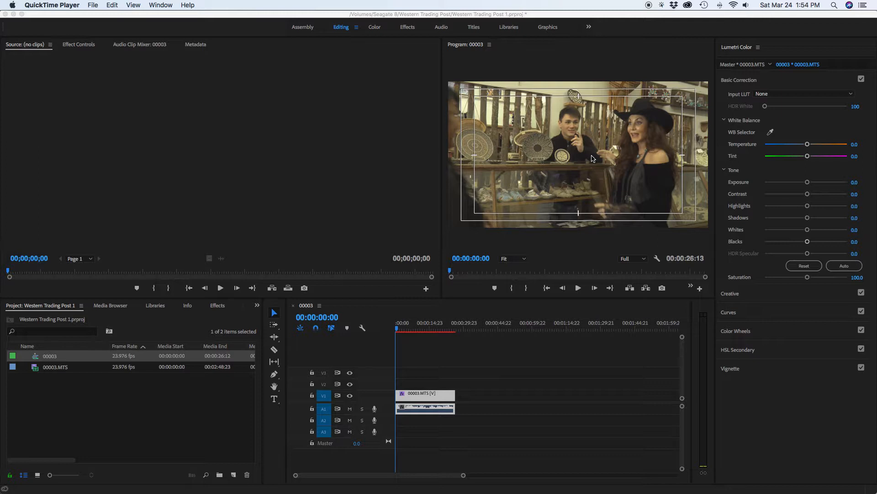
{"action": "mouse_move", "coordinate": [581, 145]}
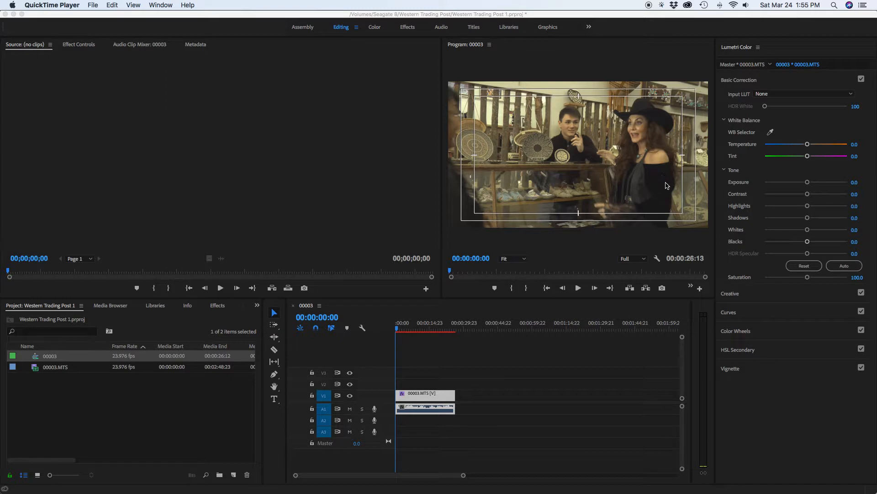
{"action": "mouse_move", "coordinate": [591, 102]}
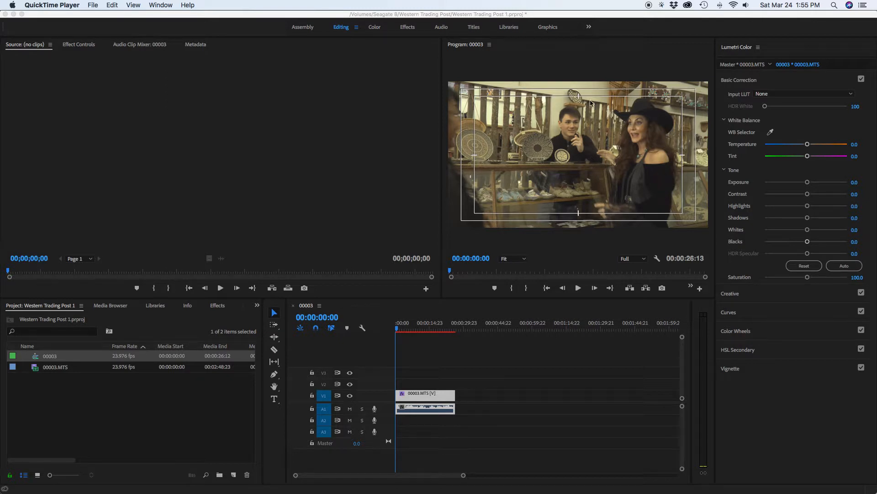
{"action": "mouse_move", "coordinate": [677, 171]}
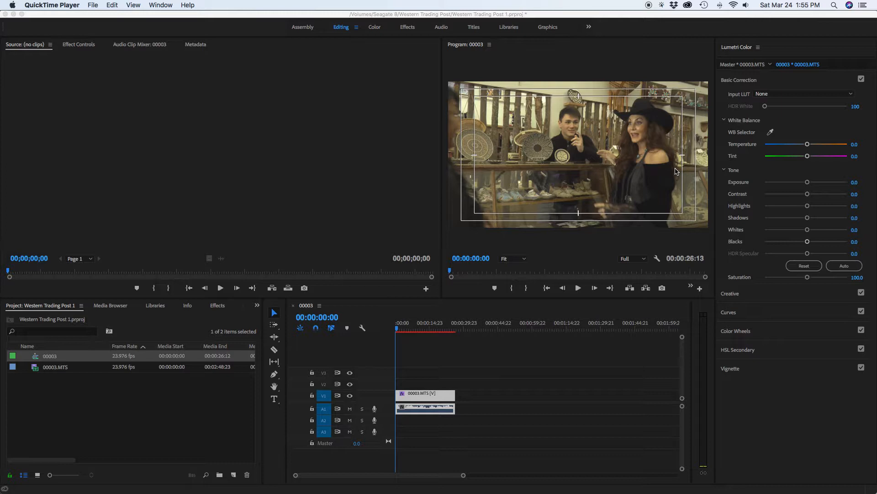
{"action": "mouse_move", "coordinate": [662, 169]}
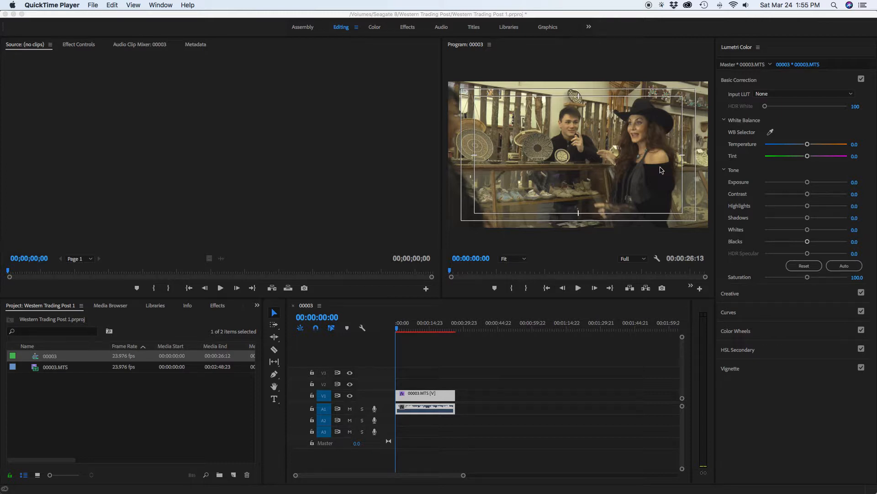
{"action": "mouse_move", "coordinate": [597, 151]}
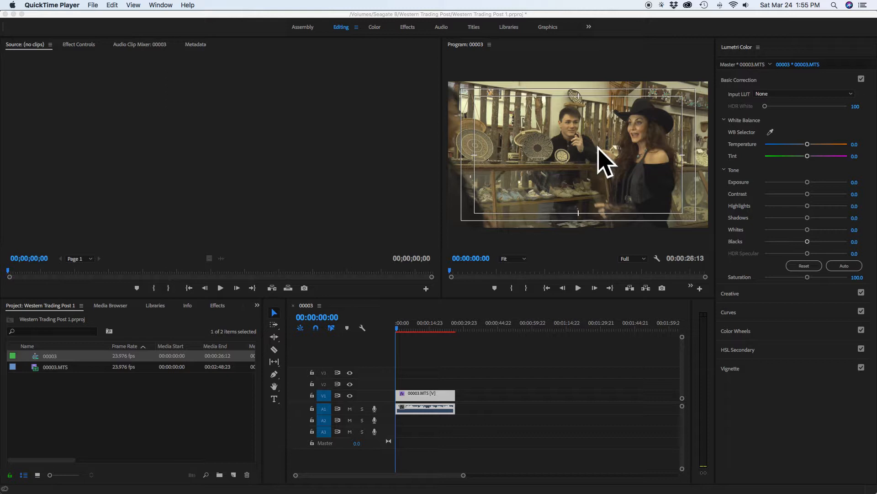
{"action": "mouse_move", "coordinate": [605, 144]}
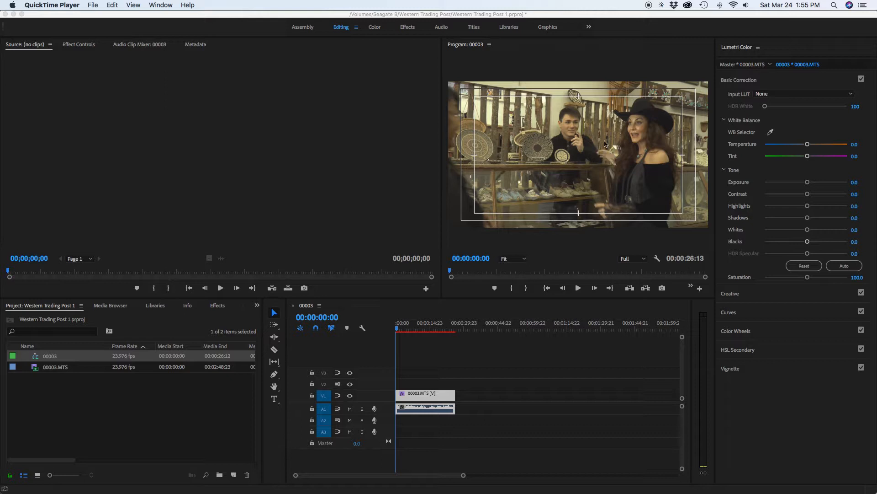
{"action": "mouse_move", "coordinate": [596, 123]}
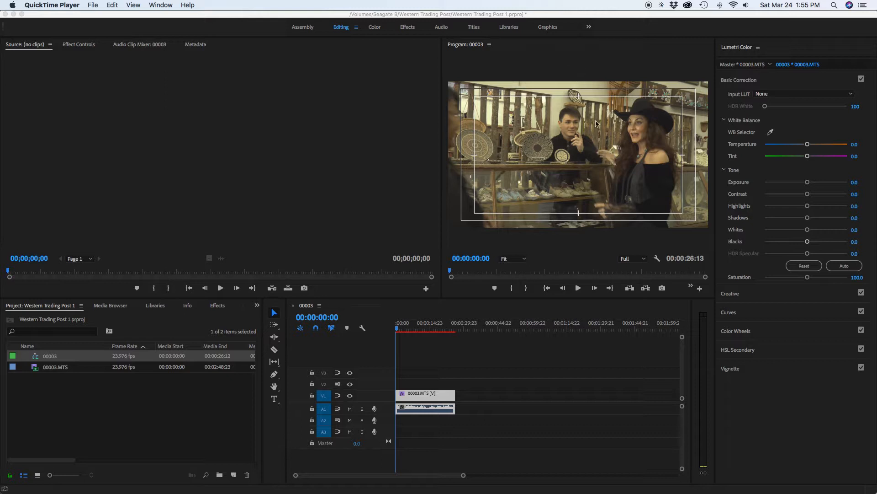
{"action": "mouse_move", "coordinate": [562, 155]}
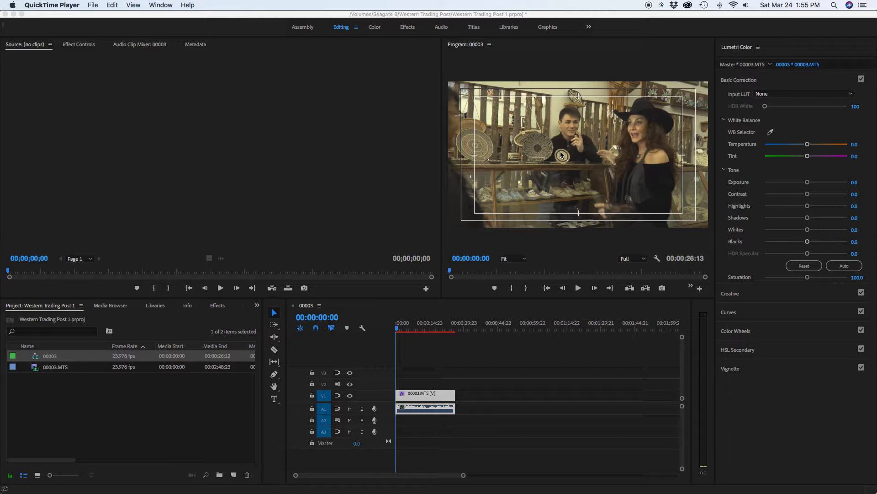
{"action": "mouse_move", "coordinate": [558, 193]}
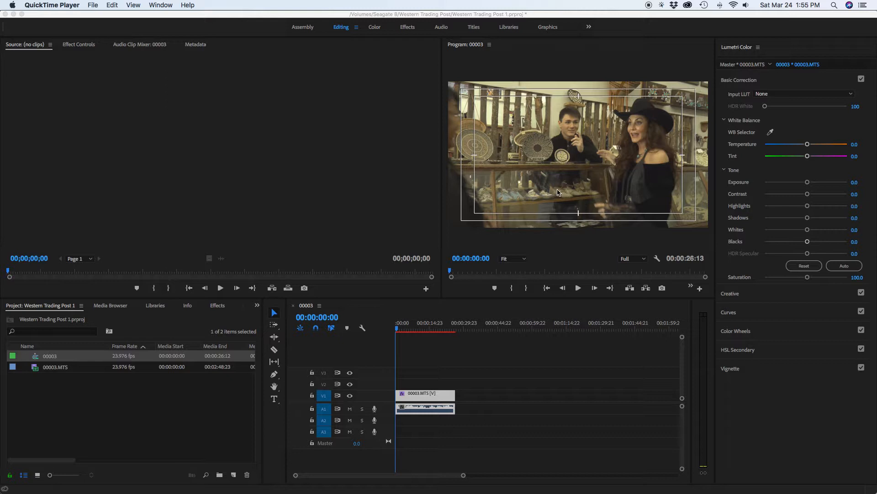
{"action": "mouse_move", "coordinate": [696, 204]}
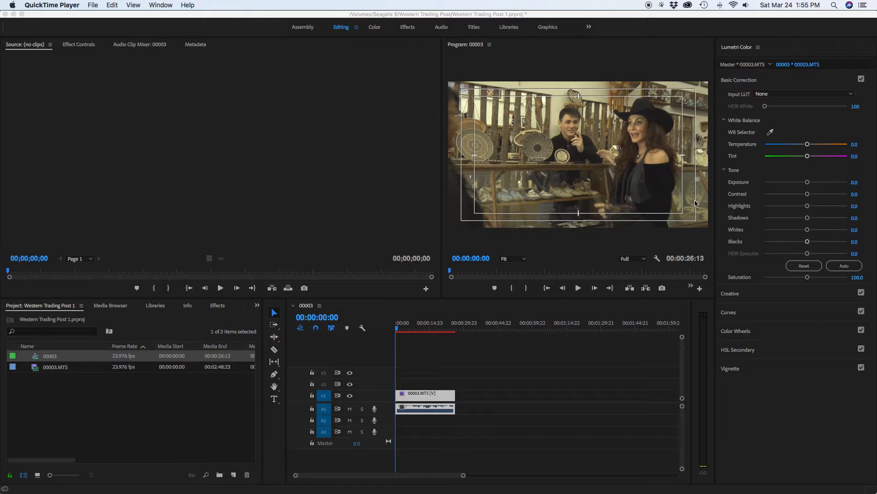
{"action": "mouse_move", "coordinate": [481, 207]}
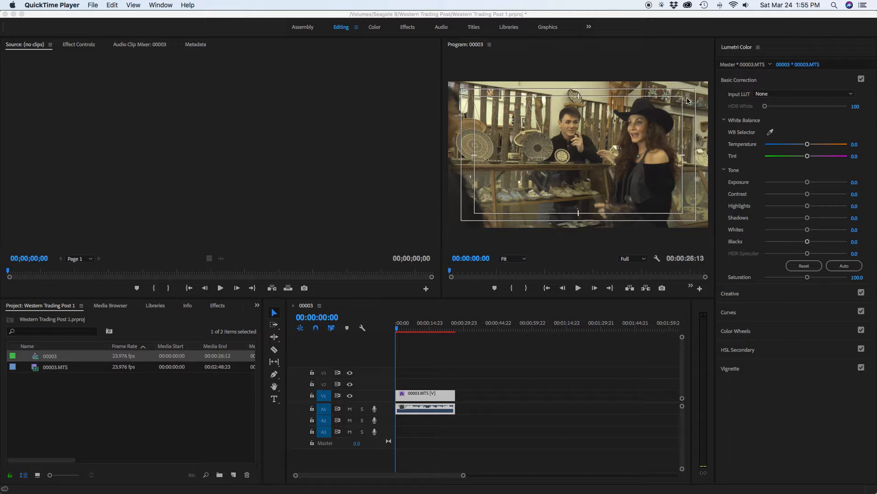
{"action": "mouse_move", "coordinate": [679, 126]}
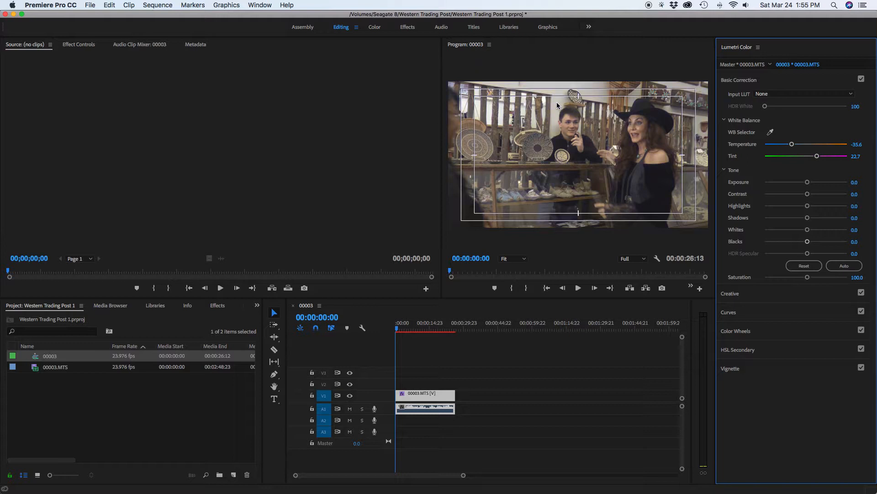
{"action": "mouse_move", "coordinate": [488, 123]}
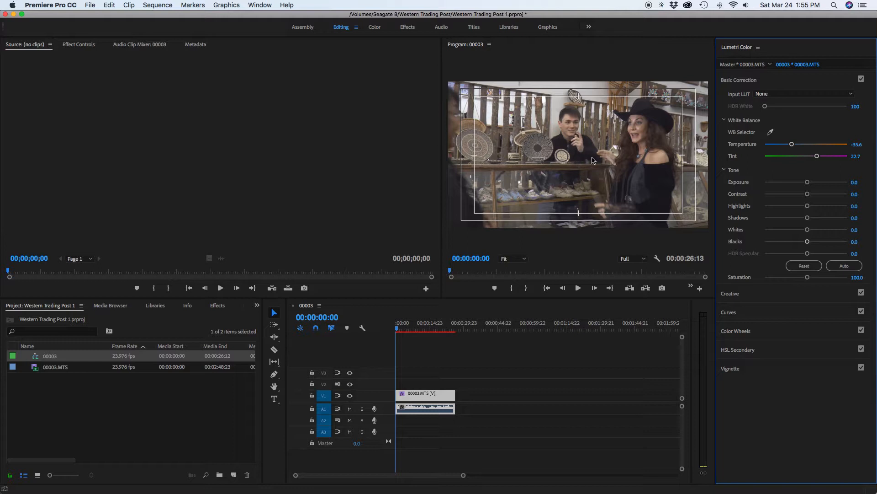
{"action": "mouse_move", "coordinate": [527, 184]}
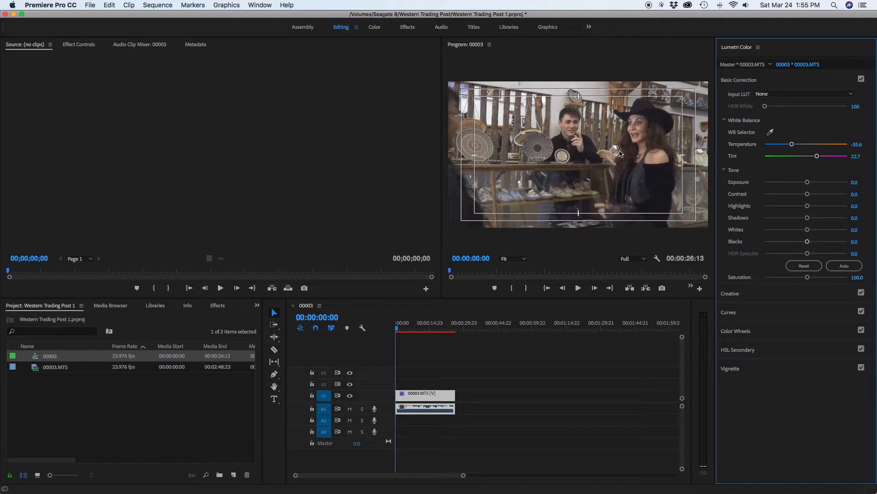
{"action": "mouse_move", "coordinate": [823, 246]}
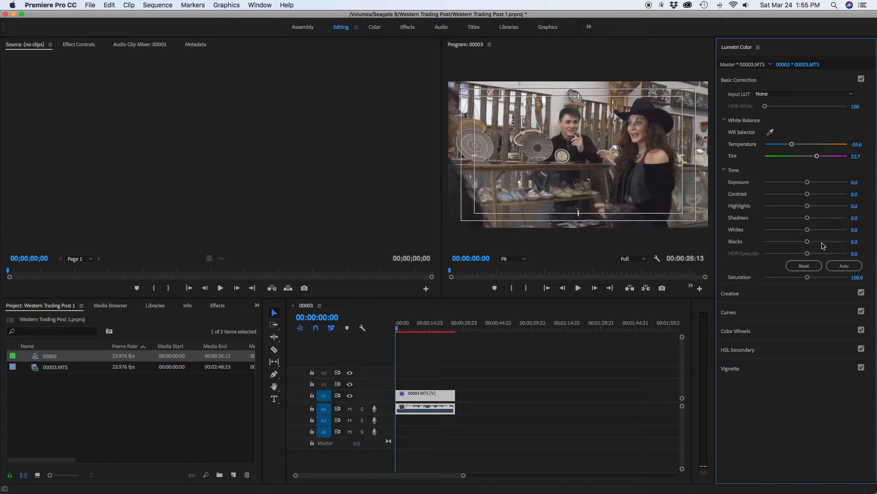
Darken the clip's tone: exposure -2.1, contrast 40.3, highlights -27.1, shadows 27.1.
{"action": "left_click_drag", "start_coordinate": [807, 182], "coordinate": [809, 182]}
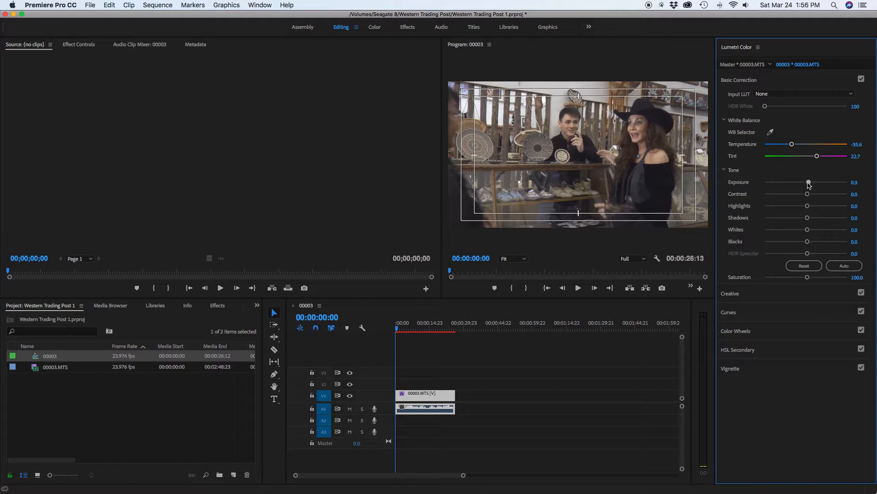
{"action": "left_click_drag", "start_coordinate": [808, 181], "coordinate": [815, 182]}
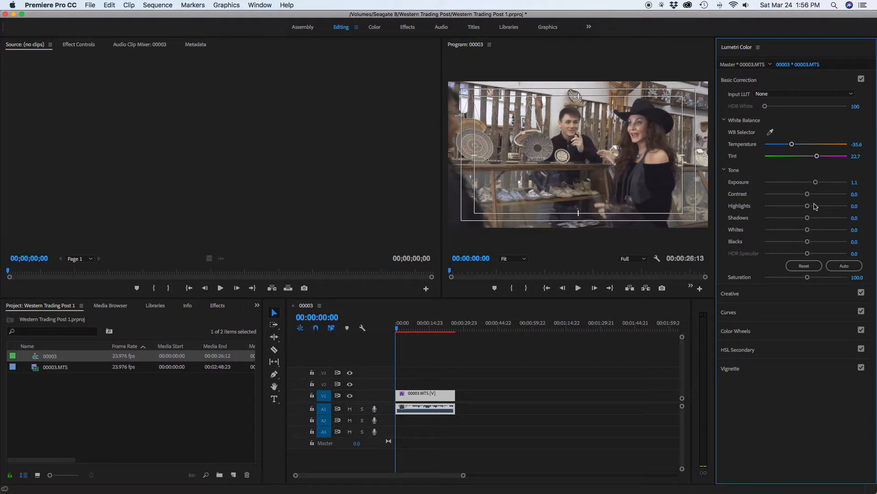
{"action": "left_click_drag", "start_coordinate": [807, 194], "coordinate": [818, 193]}
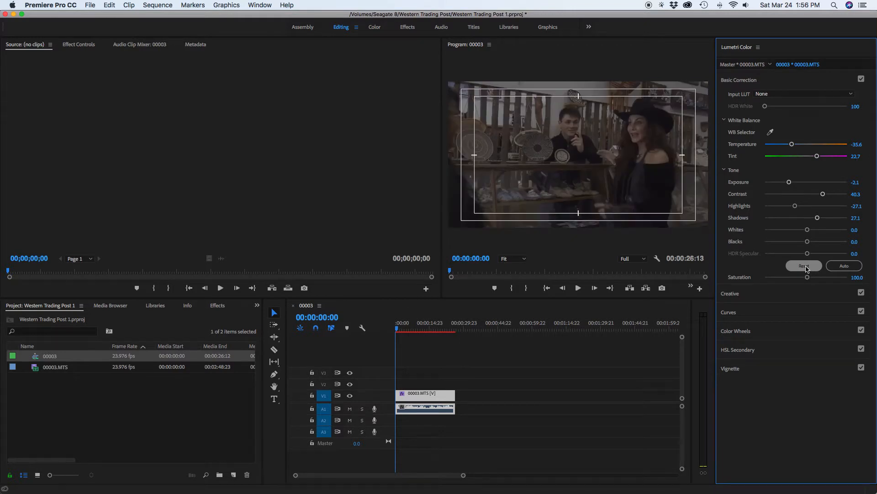
Reset Tone values to 0.0, keeping the white balance, and save the project.
{"action": "left_click", "coordinate": [804, 266]}
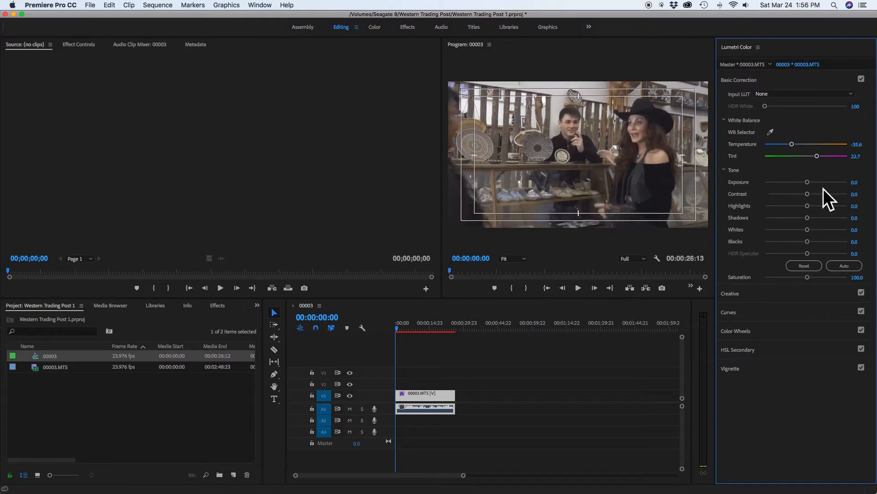
{"action": "mouse_move", "coordinate": [821, 242]}
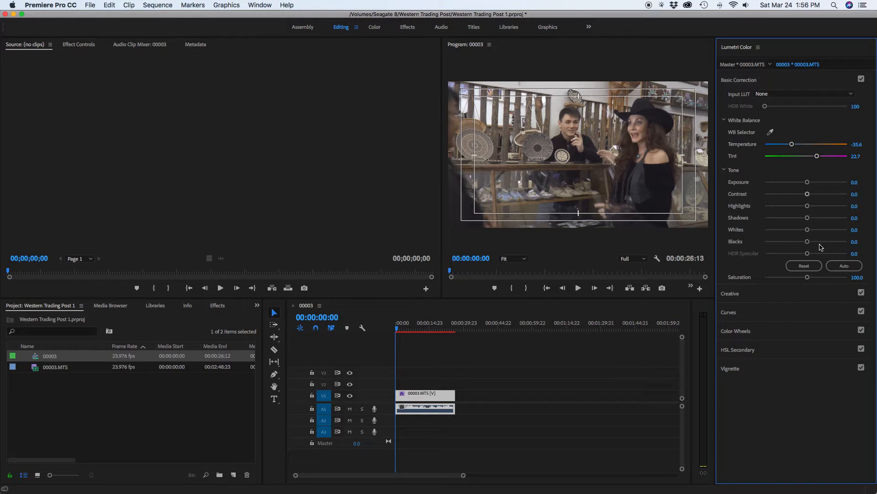
{"action": "mouse_move", "coordinate": [699, 71]}
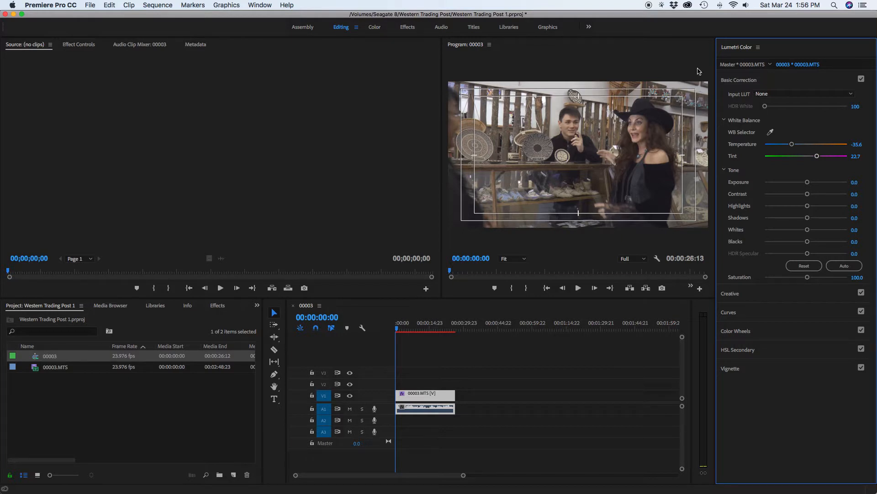
{"action": "mouse_move", "coordinate": [611, 180]}
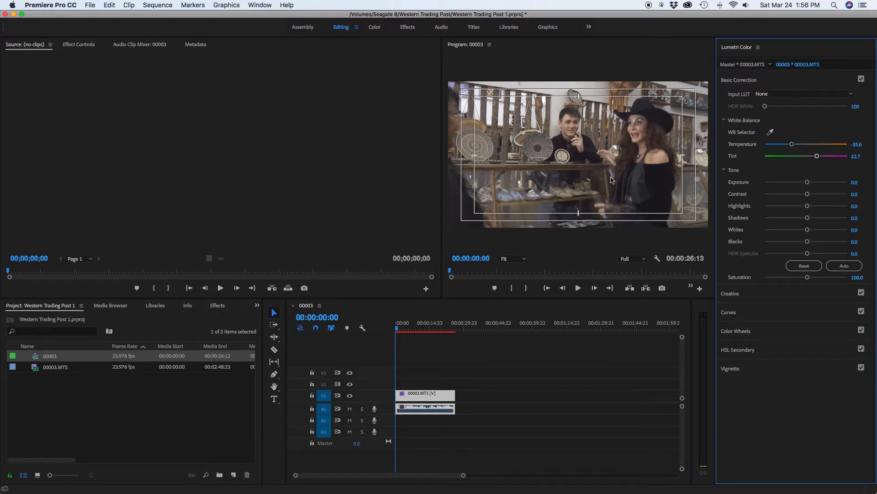
{"action": "key", "text": "cmd+s"}
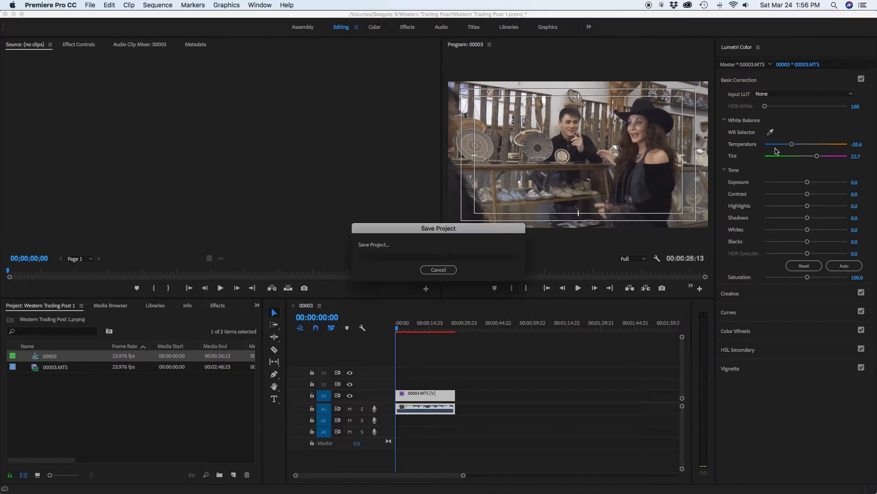
{"action": "left_click", "coordinate": [439, 270]}
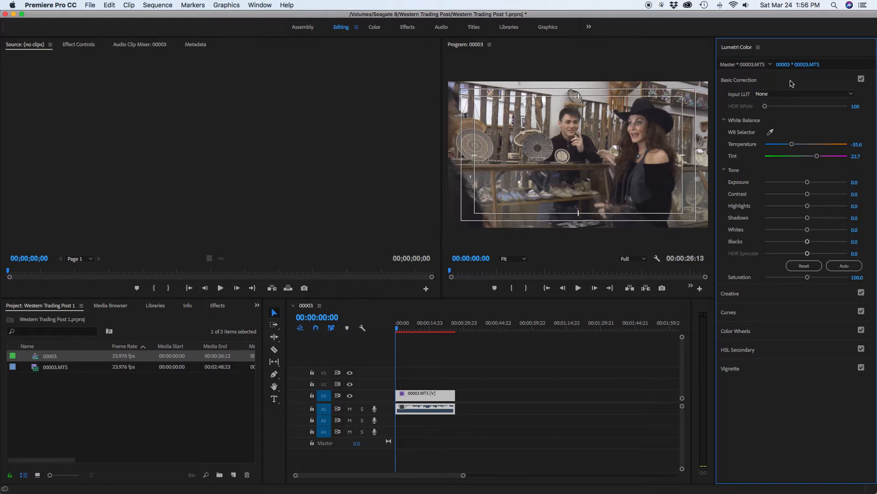
Try the SL CLEAN STRAIGHT NDR look, then settle on SL CLEAN KODAK A NDR.
{"action": "left_click", "coordinate": [738, 80]}
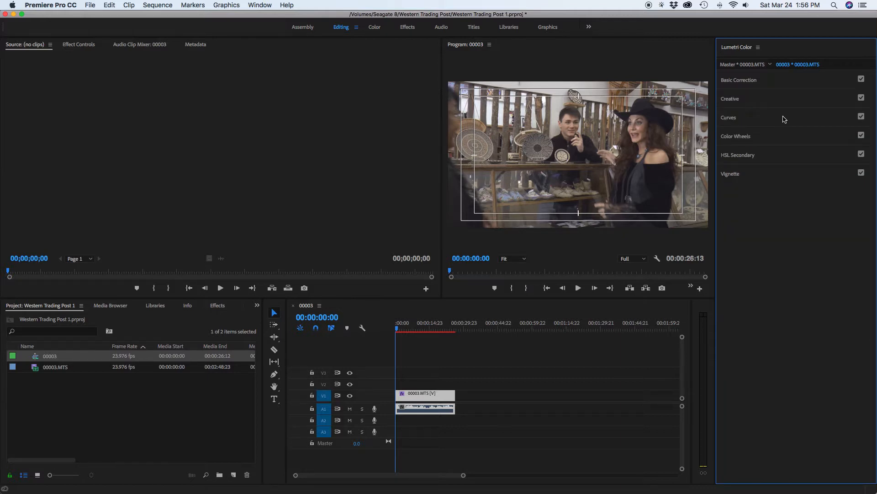
{"action": "left_click", "coordinate": [729, 98]}
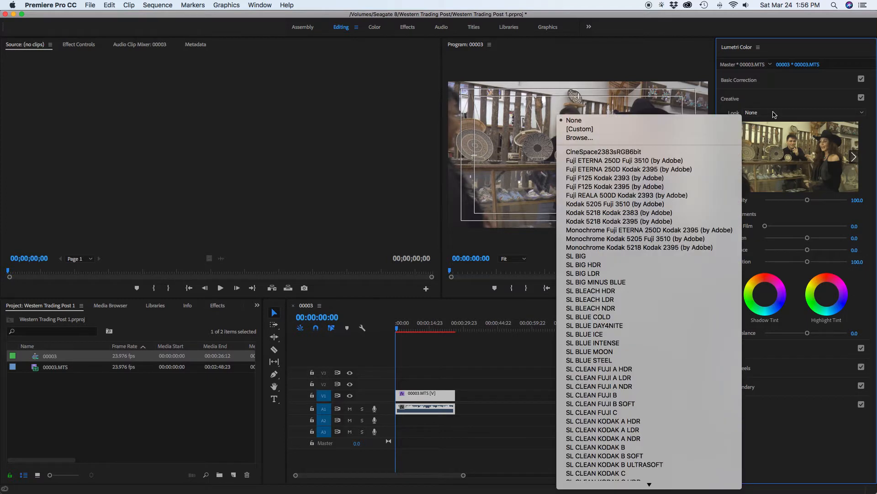
{"action": "mouse_move", "coordinate": [643, 405]}
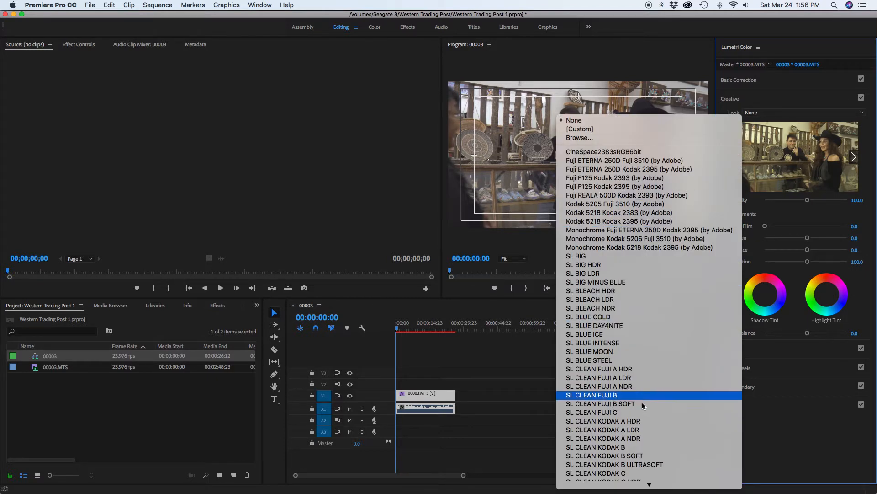
{"action": "scroll", "scroll_direction": "down", "scroll_amount": 3}
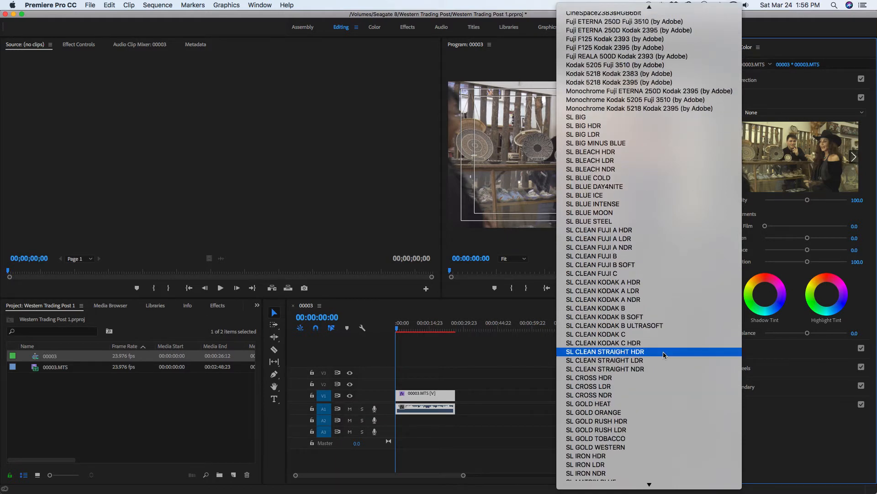
{"action": "mouse_move", "coordinate": [660, 369]}
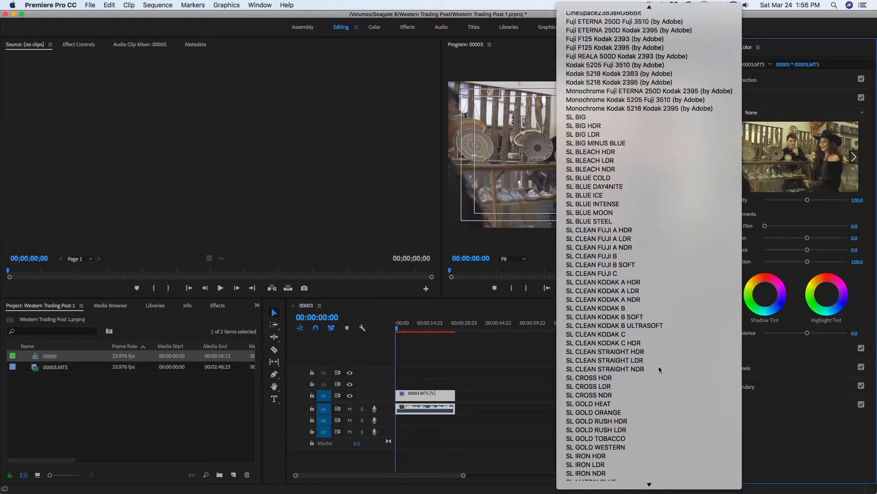
{"action": "left_click", "coordinate": [606, 368]}
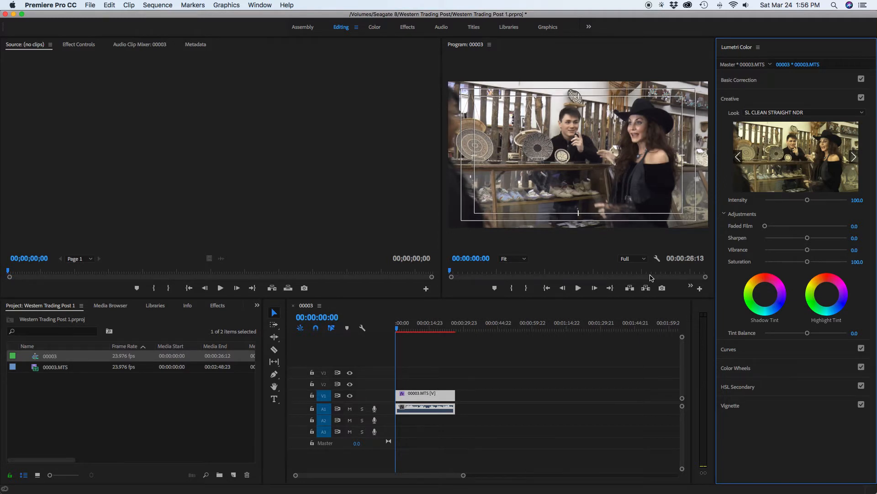
{"action": "mouse_move", "coordinate": [624, 190]}
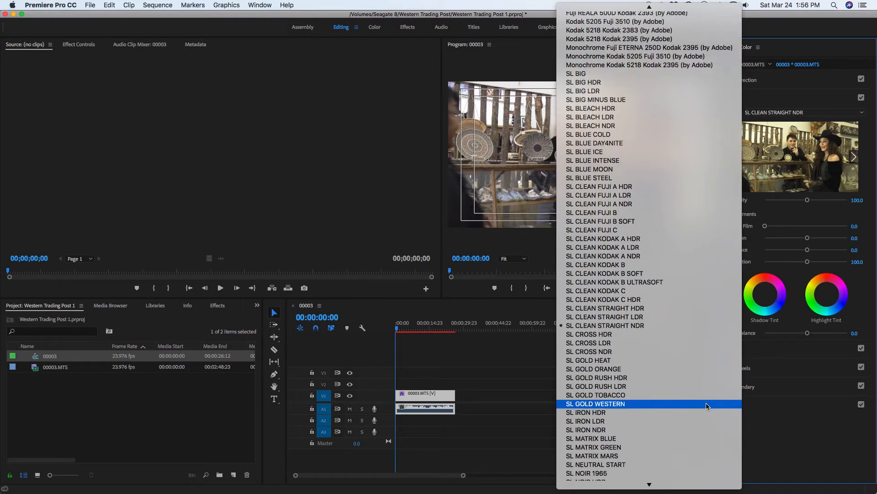
{"action": "mouse_move", "coordinate": [603, 255]}
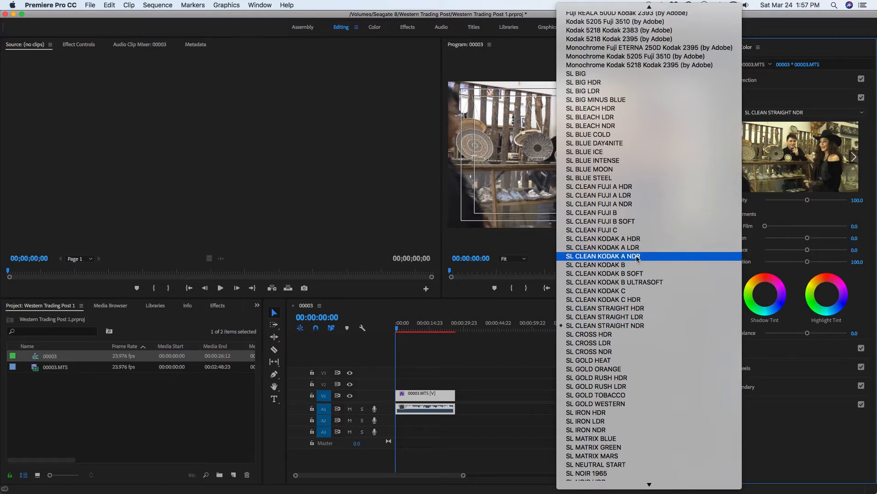
{"action": "left_click", "coordinate": [604, 256]}
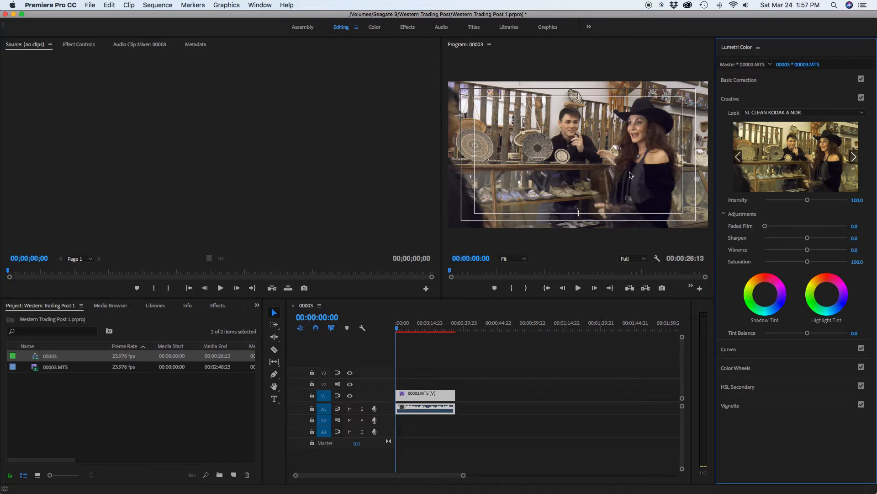
{"action": "mouse_move", "coordinate": [682, 180]}
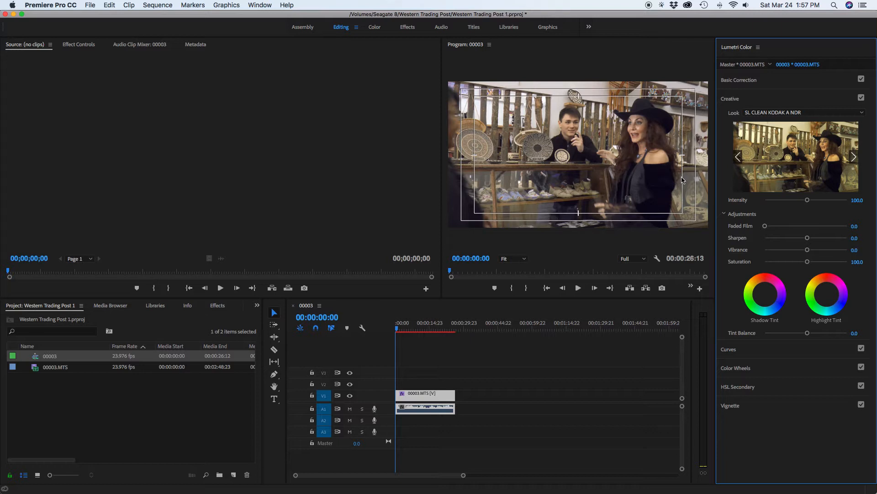
{"action": "mouse_move", "coordinate": [584, 164]}
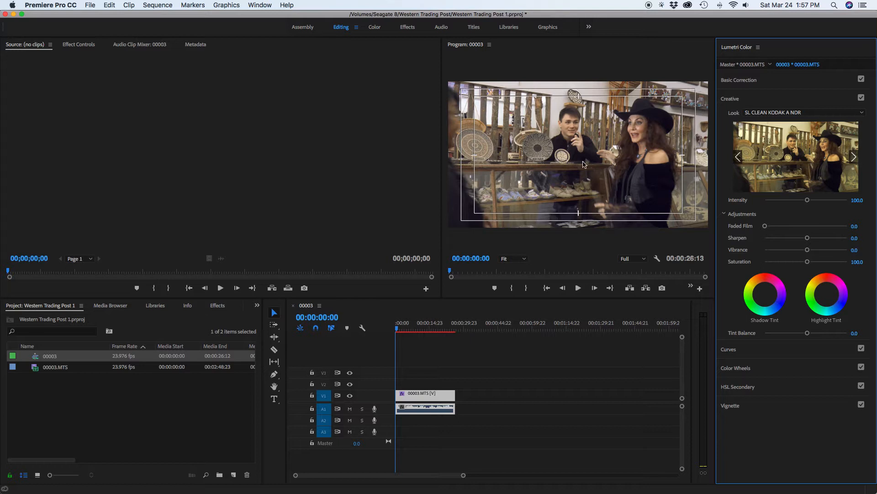
{"action": "mouse_move", "coordinate": [649, 150]}
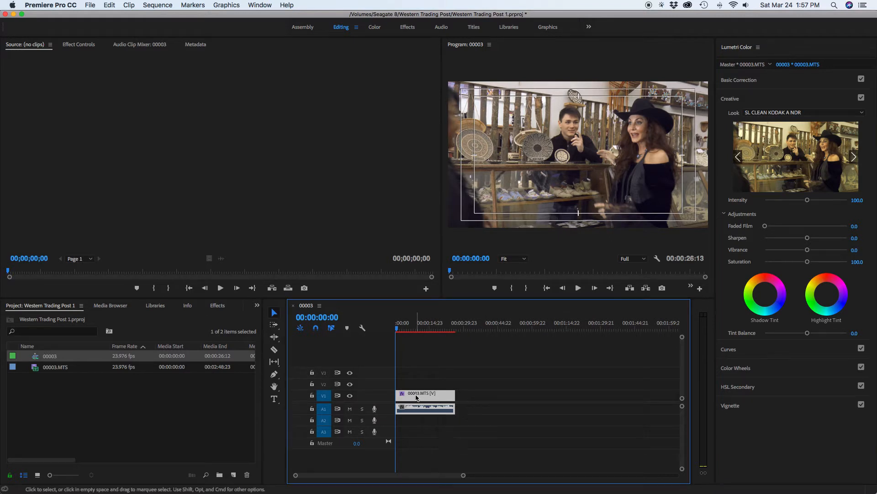
{"action": "mouse_move", "coordinate": [416, 398]}
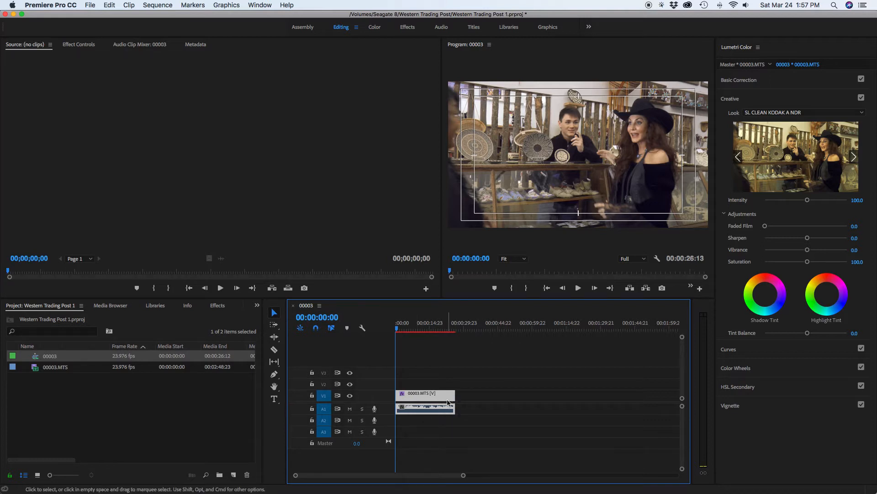
{"action": "mouse_move", "coordinate": [444, 400]}
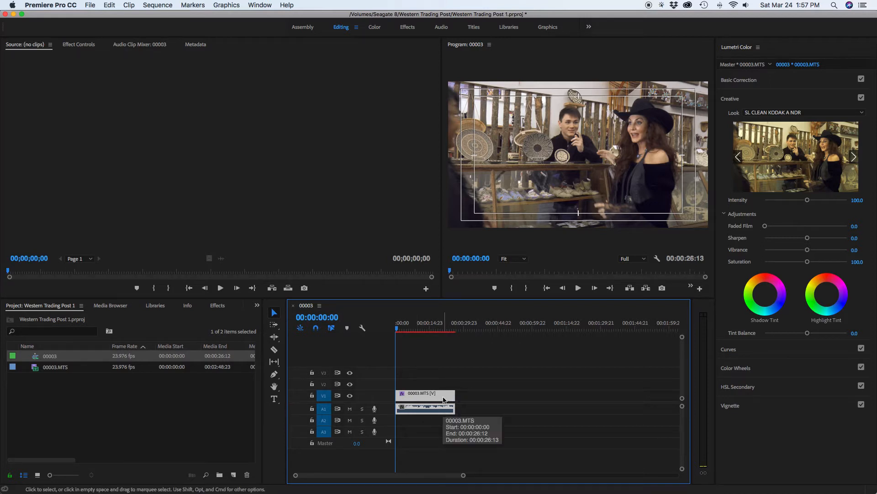
Option-drag a copy of 00003.MTS later along V1 and select the new copy.
{"action": "left_click_drag", "start_coordinate": [425, 397], "coordinate": [506, 397]}
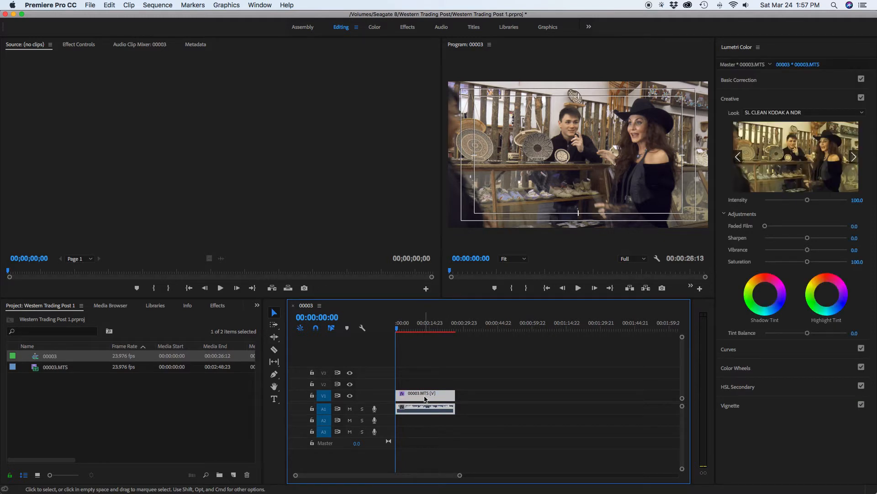
{"action": "left_click_drag", "start_coordinate": [425, 395], "coordinate": [504, 394]}
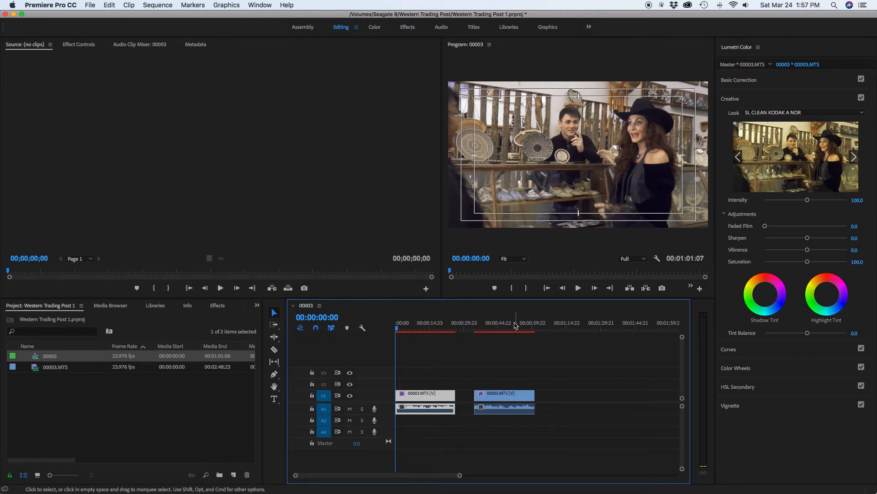
{"action": "left_click", "coordinate": [501, 394]}
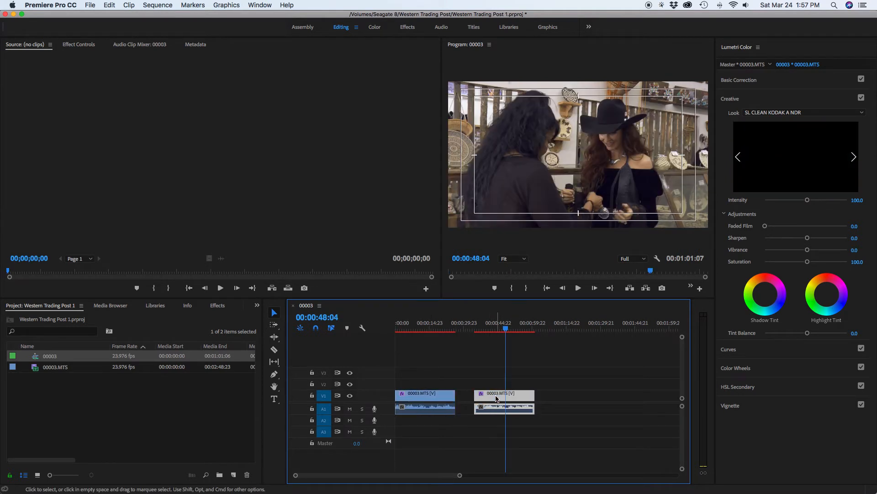
{"action": "left_click", "coordinate": [476, 328]}
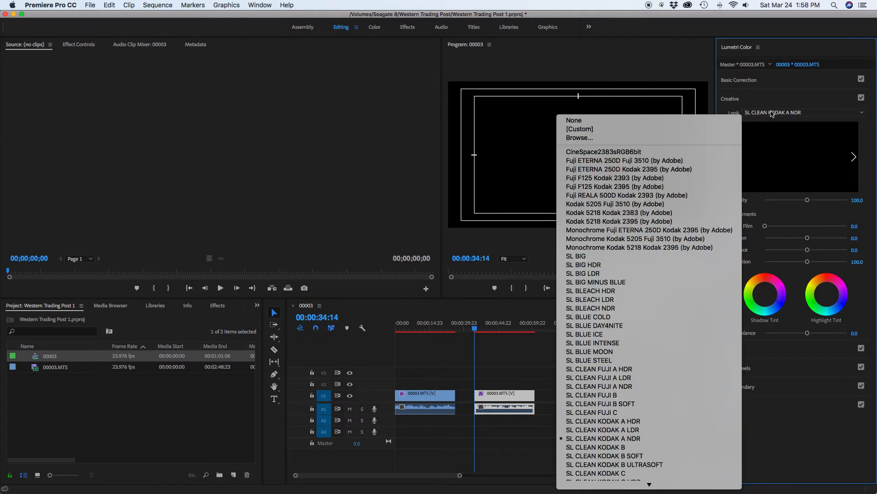
Dismiss the Look list without changing the second clip's look.
{"action": "left_click", "coordinate": [574, 120]}
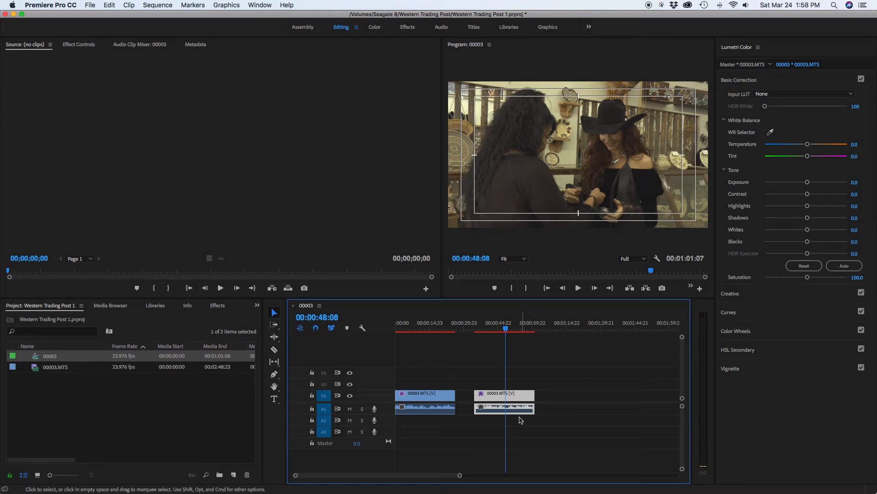
Move the second clip flush against the first clip's end and select it.
{"action": "left_click_drag", "start_coordinate": [503, 395], "coordinate": [476, 394]}
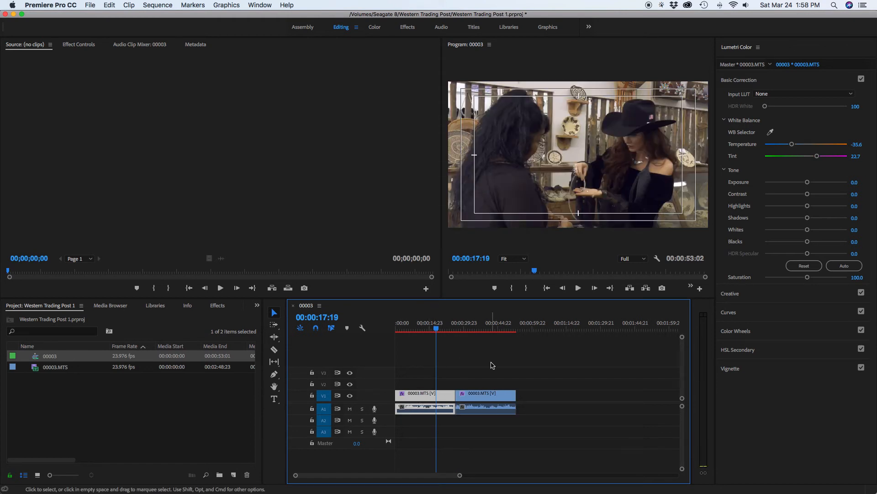
{"action": "left_click", "coordinate": [489, 328]}
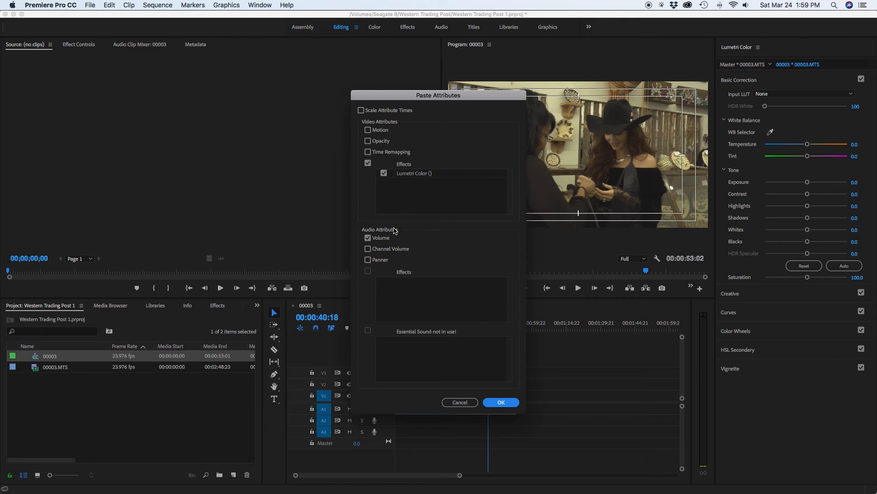
Paste only the Lumetri Color effect onto the second clip, with Volume unchecked.
{"action": "left_click", "coordinate": [368, 238]}
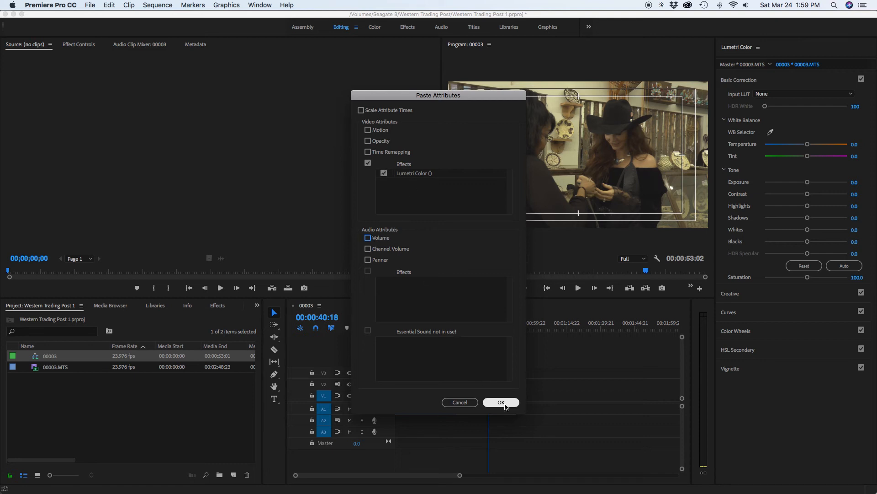
{"action": "left_click", "coordinate": [501, 402]}
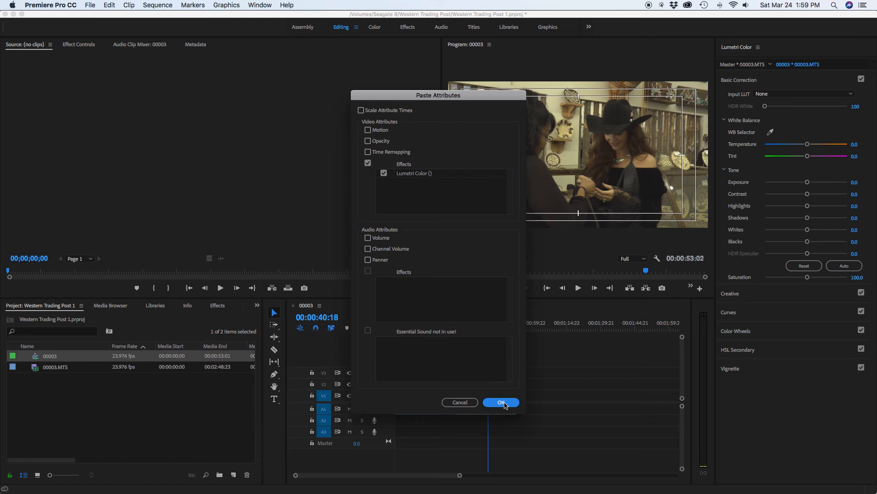
{"action": "left_click", "coordinate": [501, 402]}
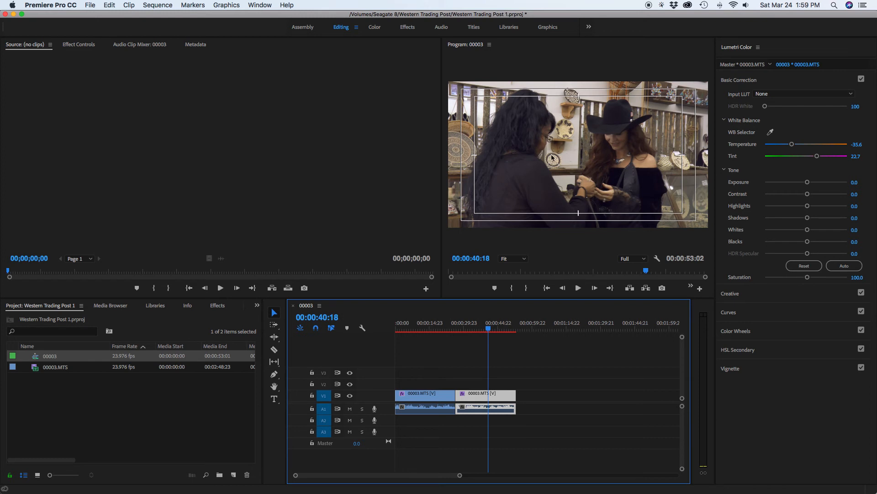
{"action": "mouse_move", "coordinate": [443, 329]}
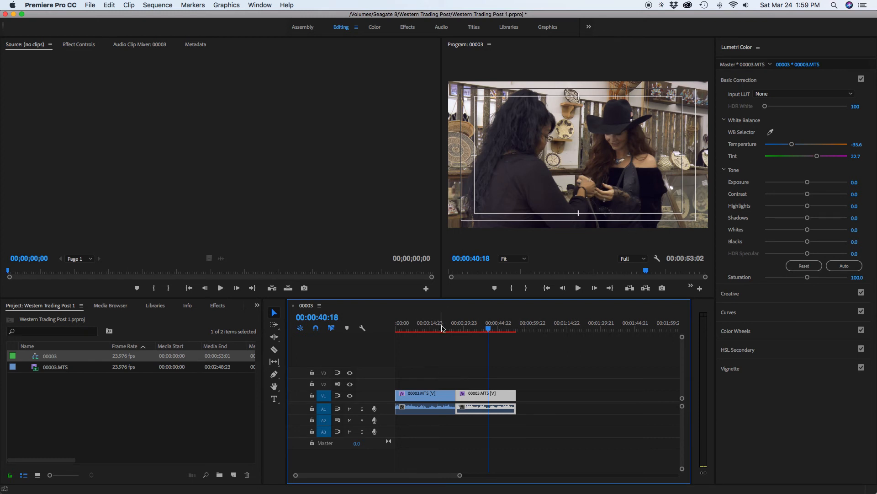
{"action": "left_click", "coordinate": [442, 322]}
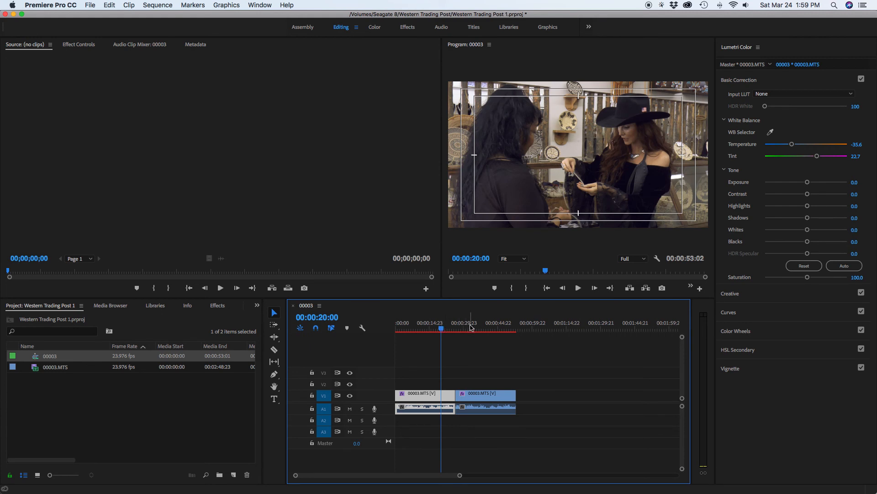
{"action": "left_click", "coordinate": [470, 323]}
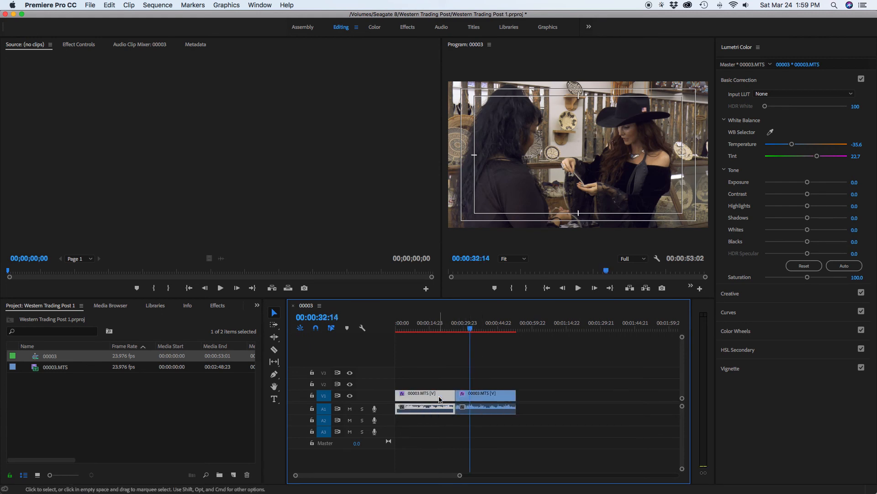
{"action": "left_click", "coordinate": [430, 328]}
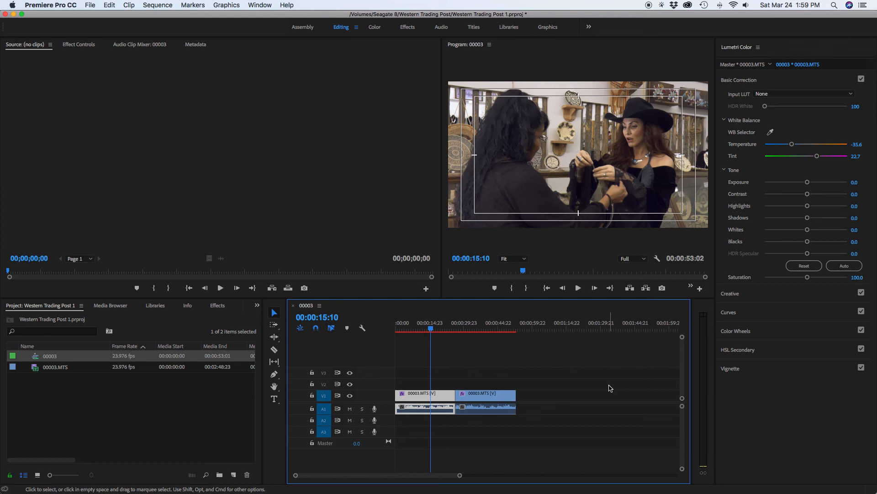
{"action": "mouse_move", "coordinate": [562, 347]}
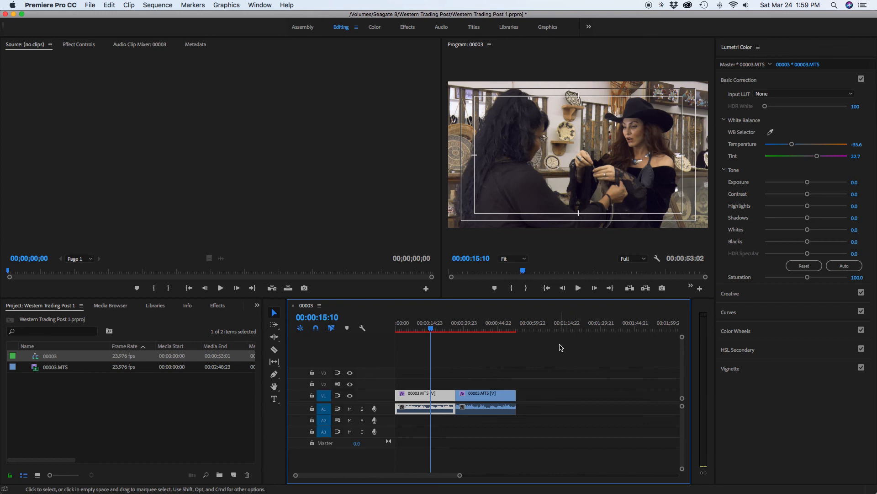
{"action": "mouse_move", "coordinate": [588, 310]}
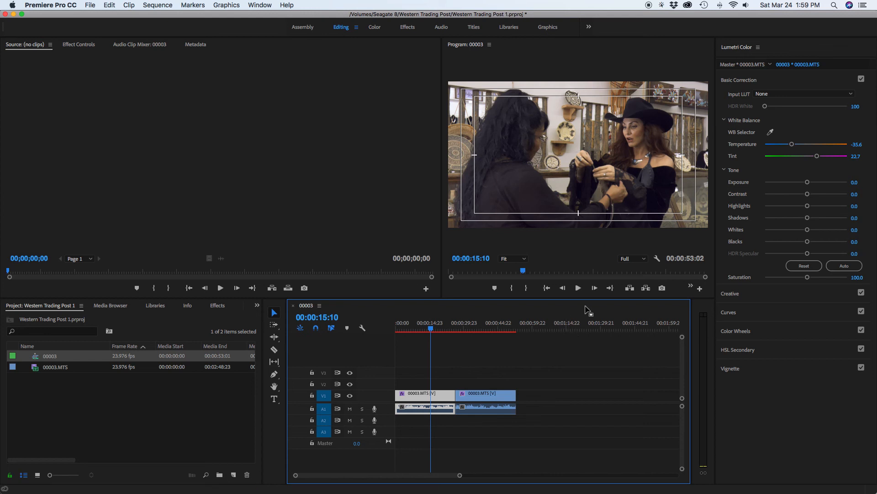